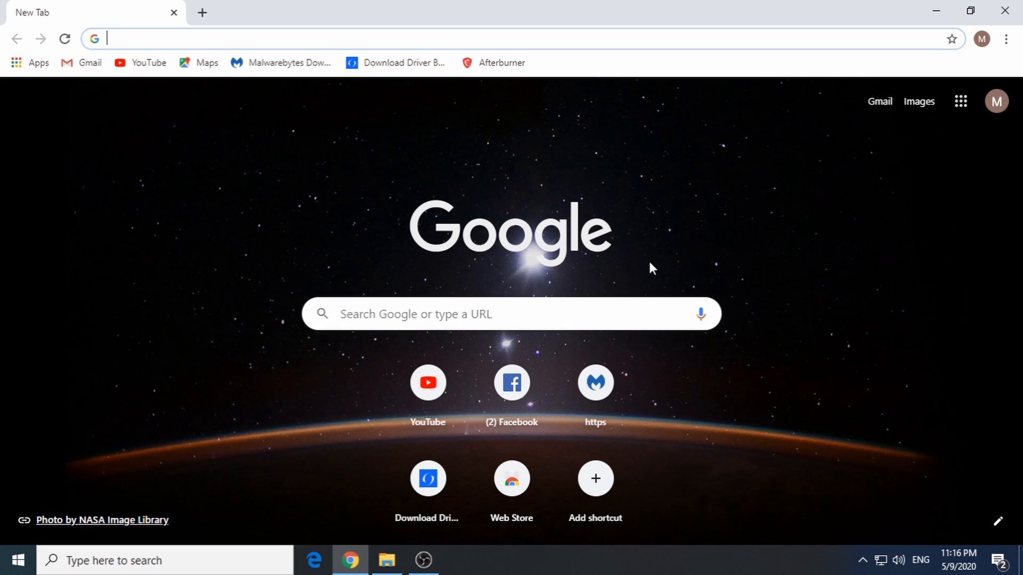
pyautogui.moveTo(264, 74)
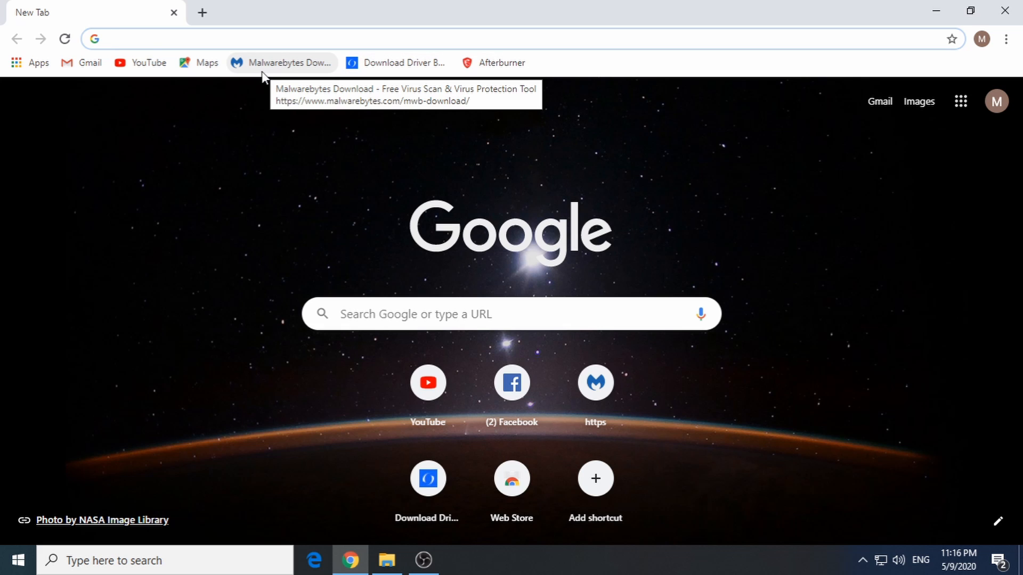
# Start the free MBSetup.exe download from the Malwarebytes downloads page.
pyautogui.click(284, 63)
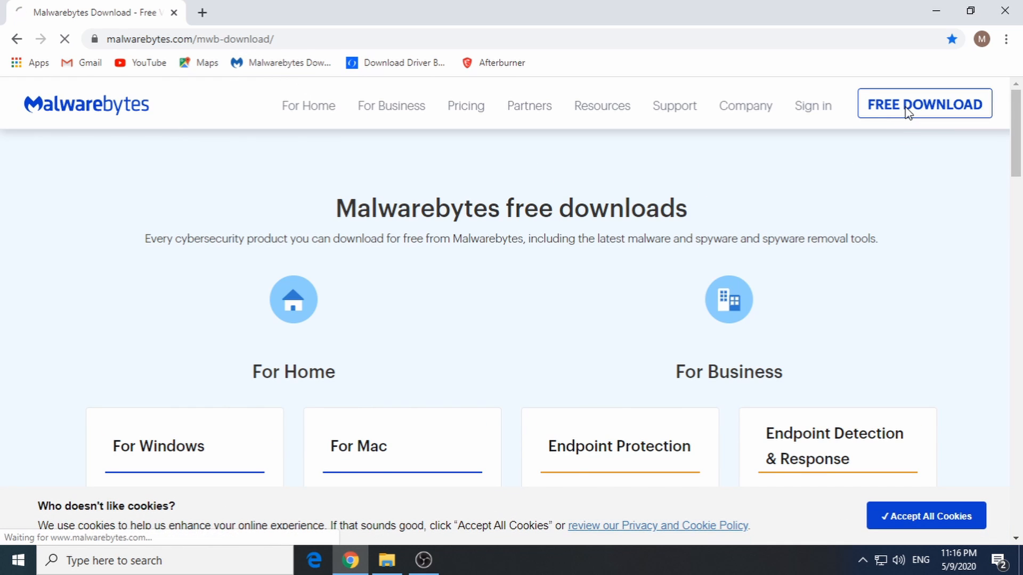
pyautogui.click(925, 104)
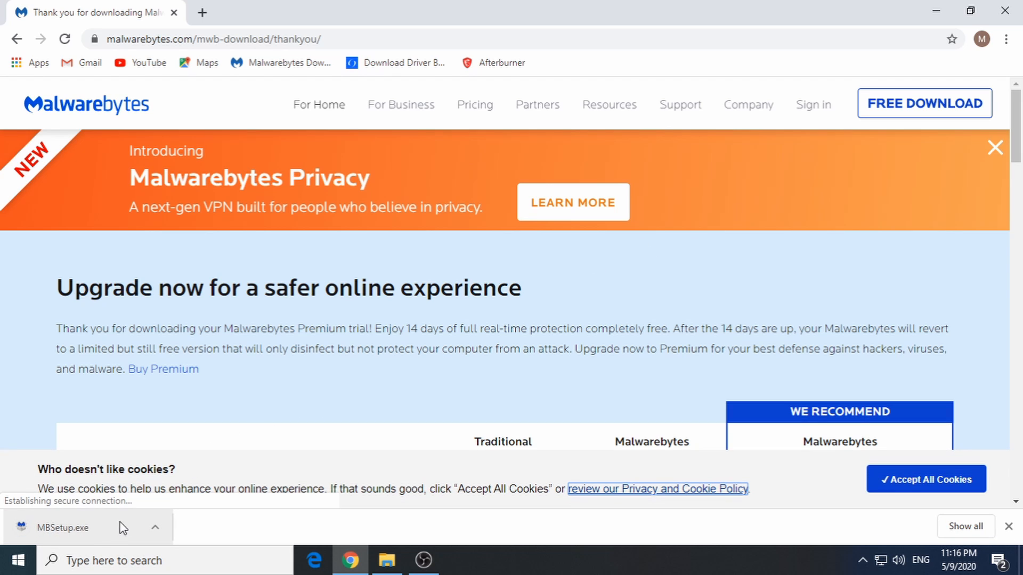
# Reveal the downloaded MBSetup file in its folder and launch it.
pyautogui.click(155, 527)
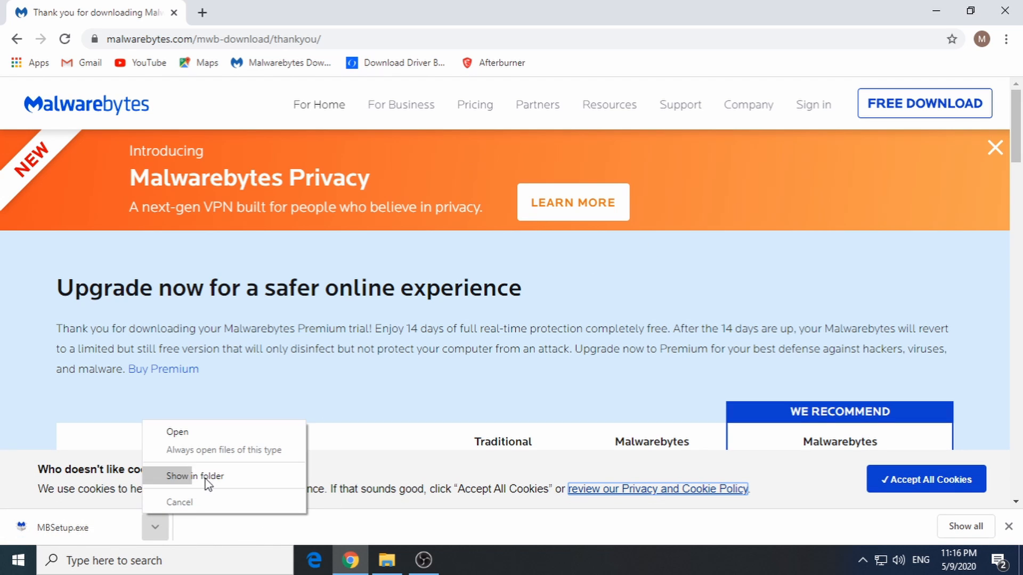
pyautogui.click(194, 476)
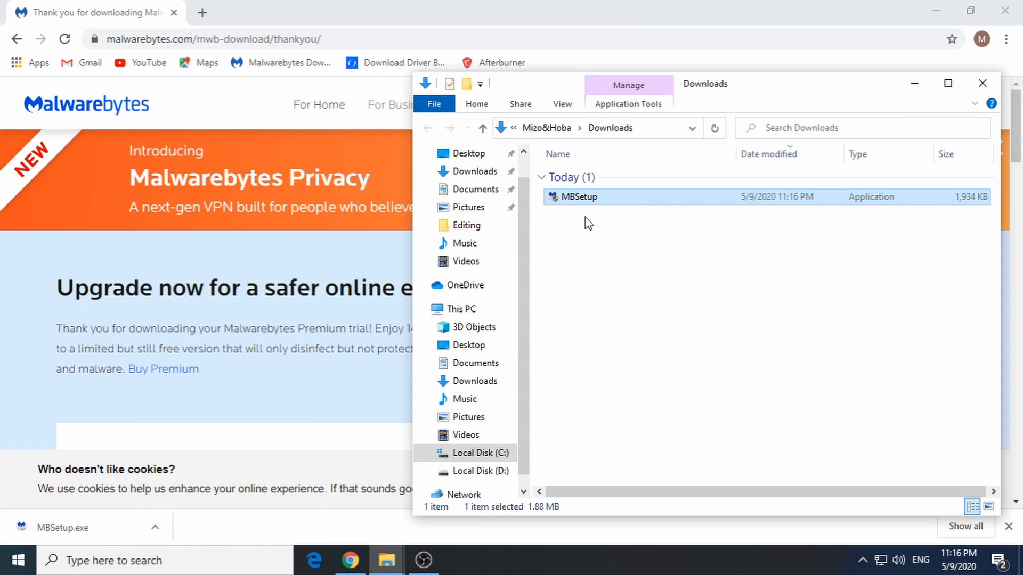
pyautogui.doubleClick(578, 198)
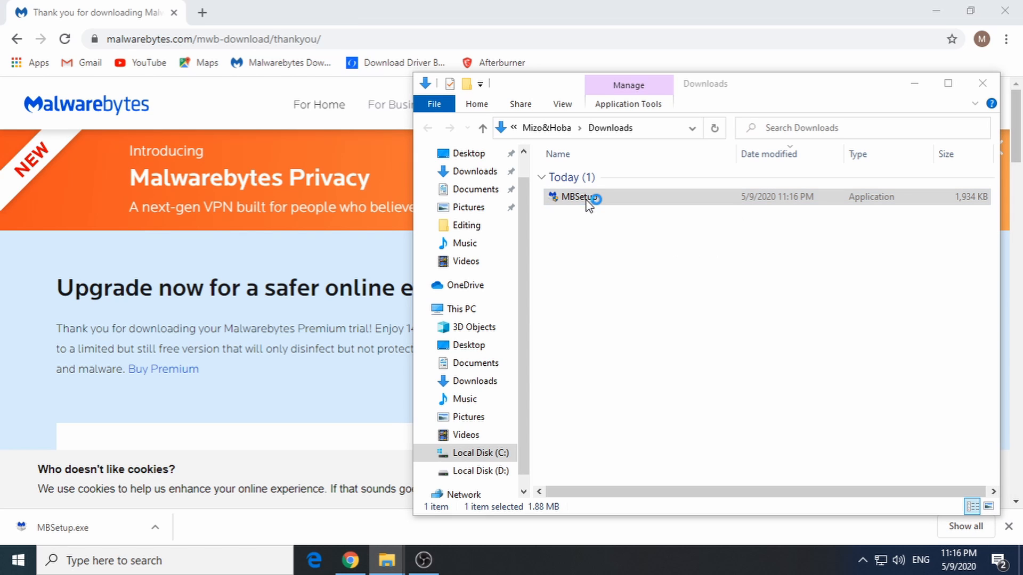
pyautogui.doubleClick(574, 197)
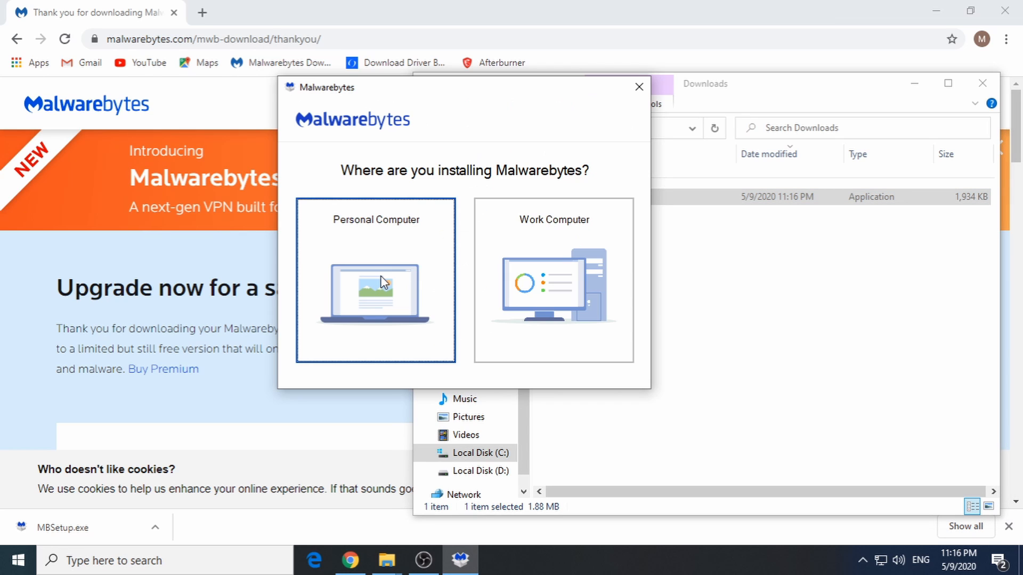
# Install Malwarebytes for a Personal Computer.
pyautogui.click(383, 284)
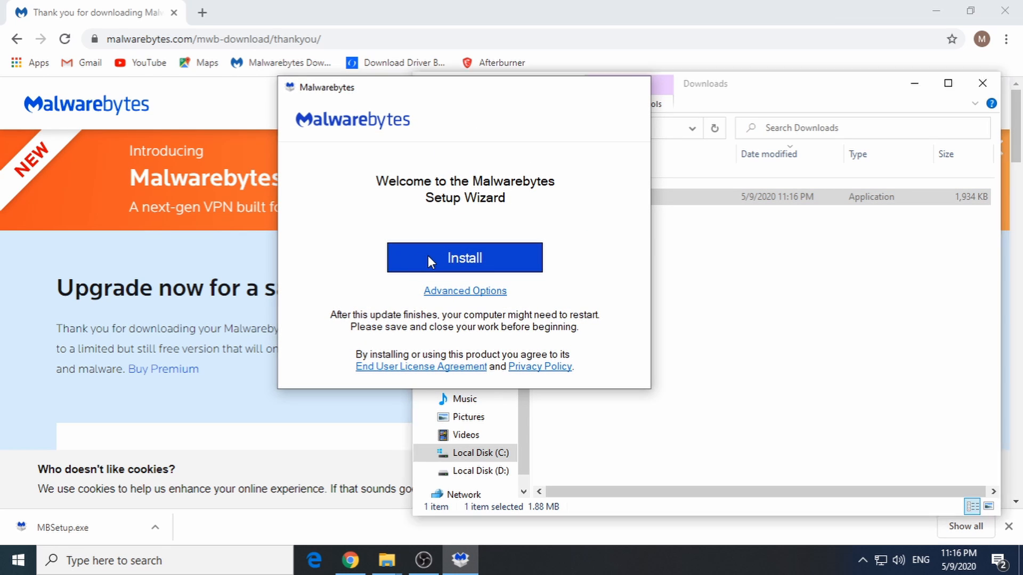
pyautogui.click(464, 258)
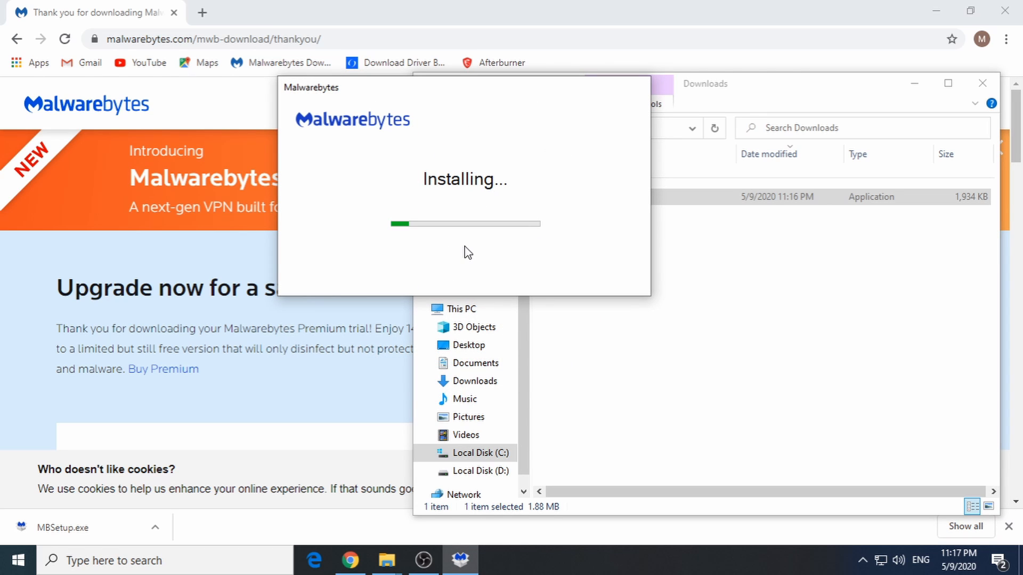
pyautogui.moveTo(456, 245)
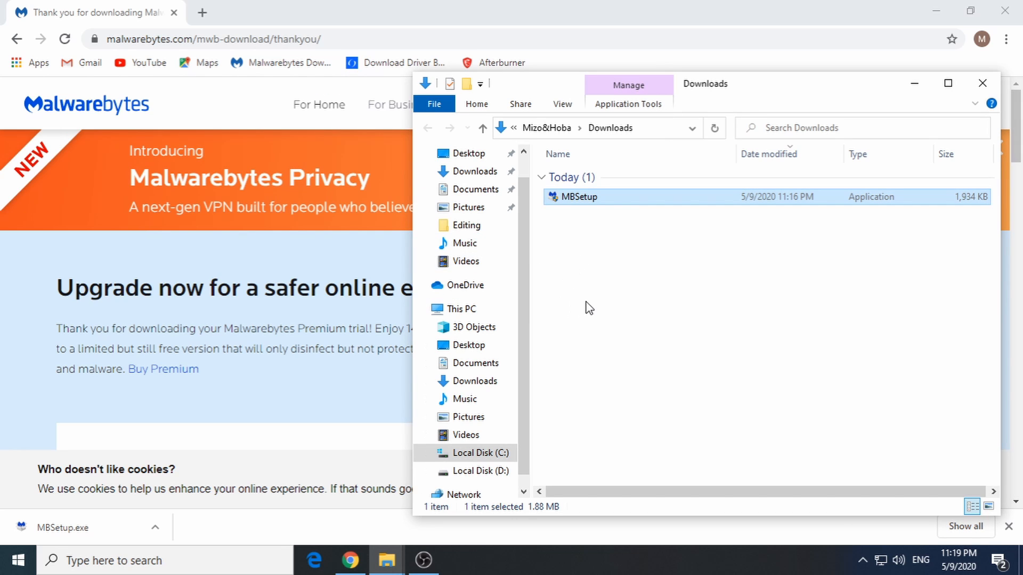
# Launch Malwarebytes from the Start menu and start a scan from the Scanner card.
pyautogui.write('malwarebytes')
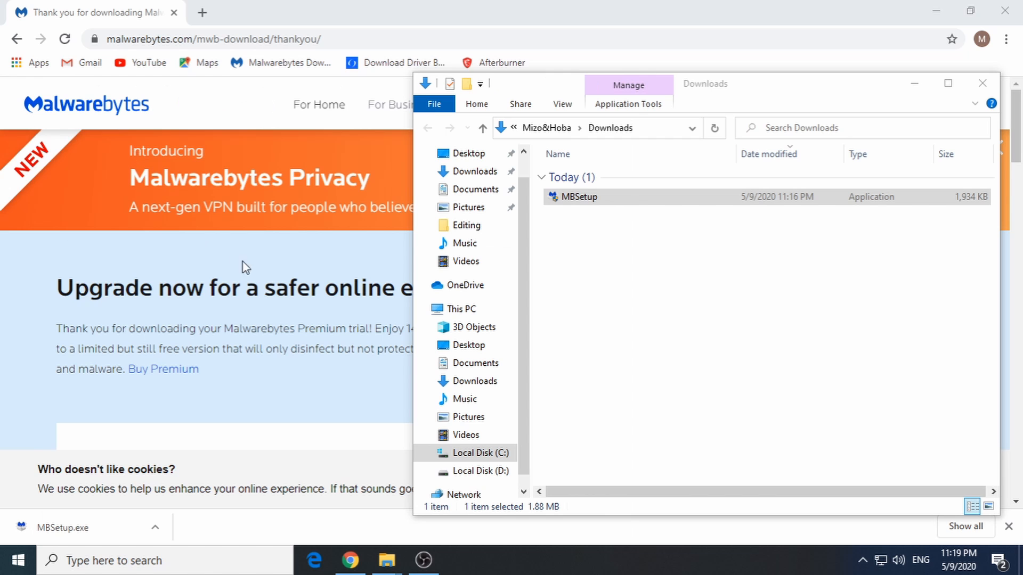
pyautogui.moveTo(307, 272)
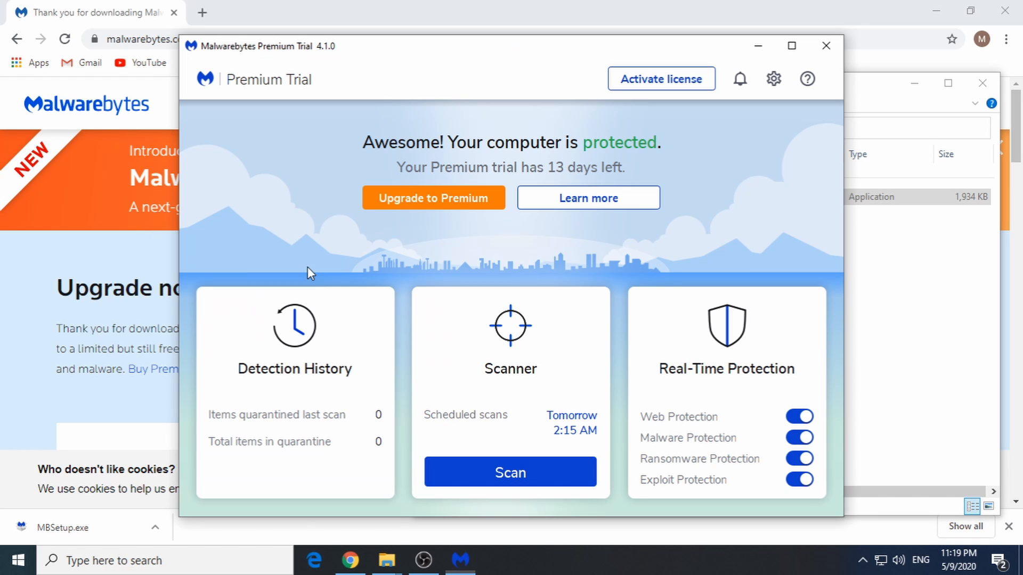
pyautogui.moveTo(560, 363)
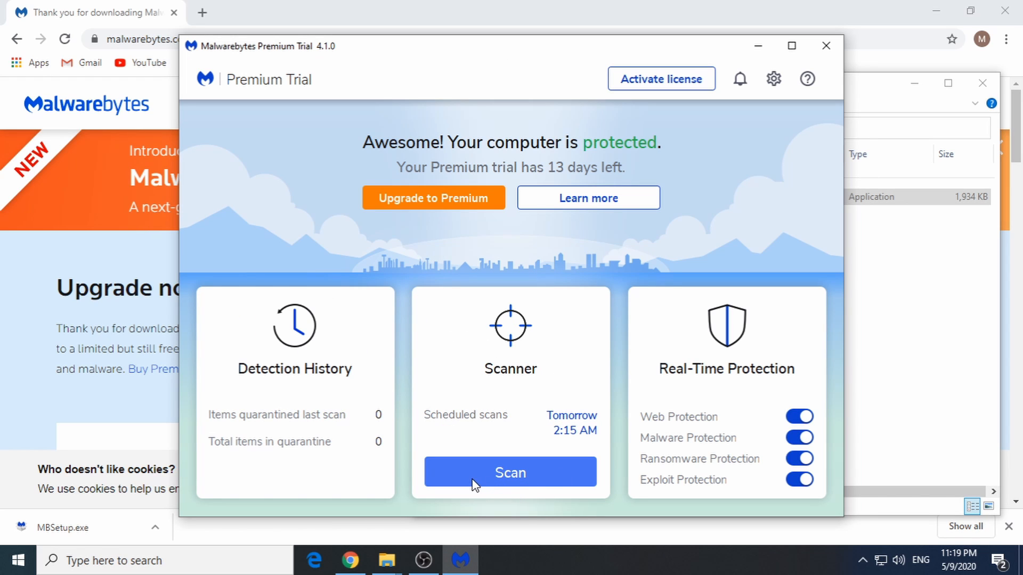
pyautogui.click(510, 472)
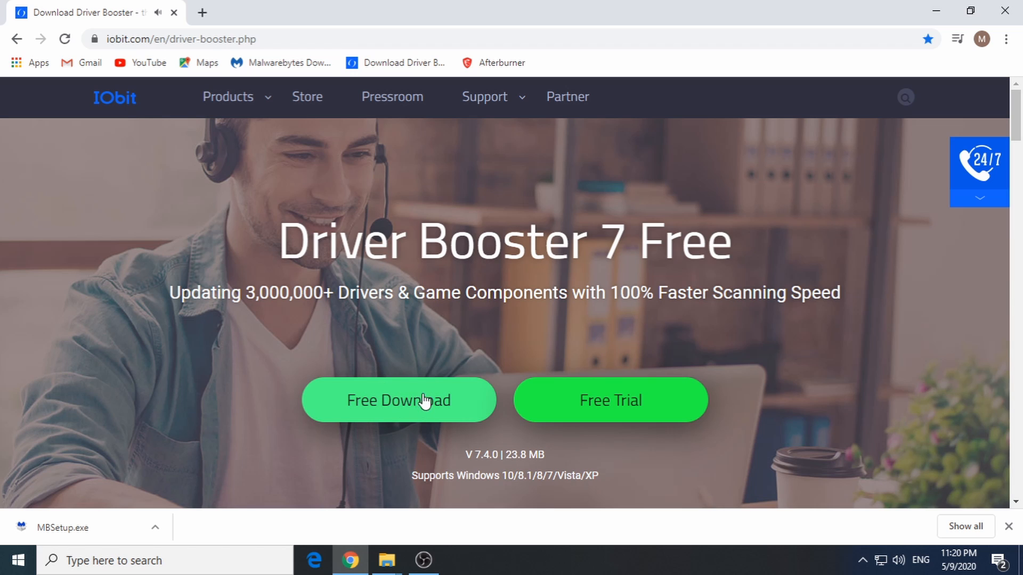
# Download the free Driver Booster 7 installer via the Softonic page.
pyautogui.click(400, 400)
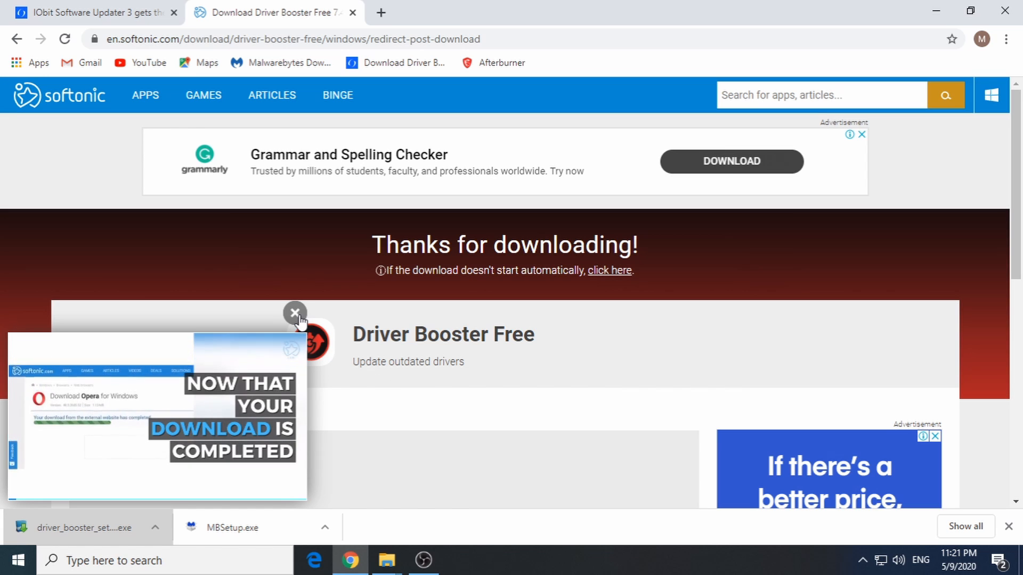
# Dismiss the video ad and install Driver Booster 7 from driver_booster_setup.exe.
pyautogui.click(294, 312)
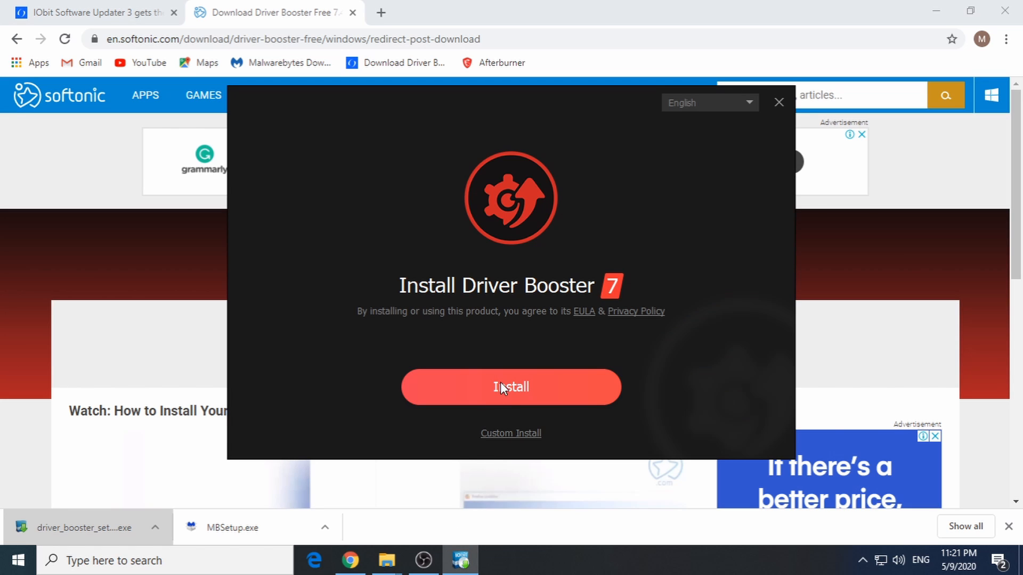
pyautogui.click(511, 388)
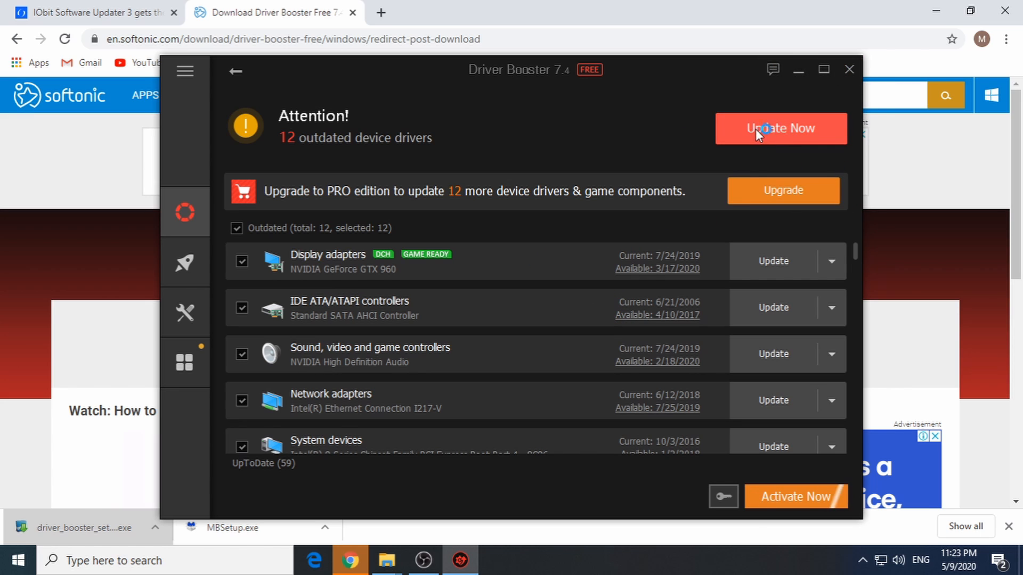
# Update all 12 outdated drivers, accepting the Installation Notices.
pyautogui.click(781, 128)
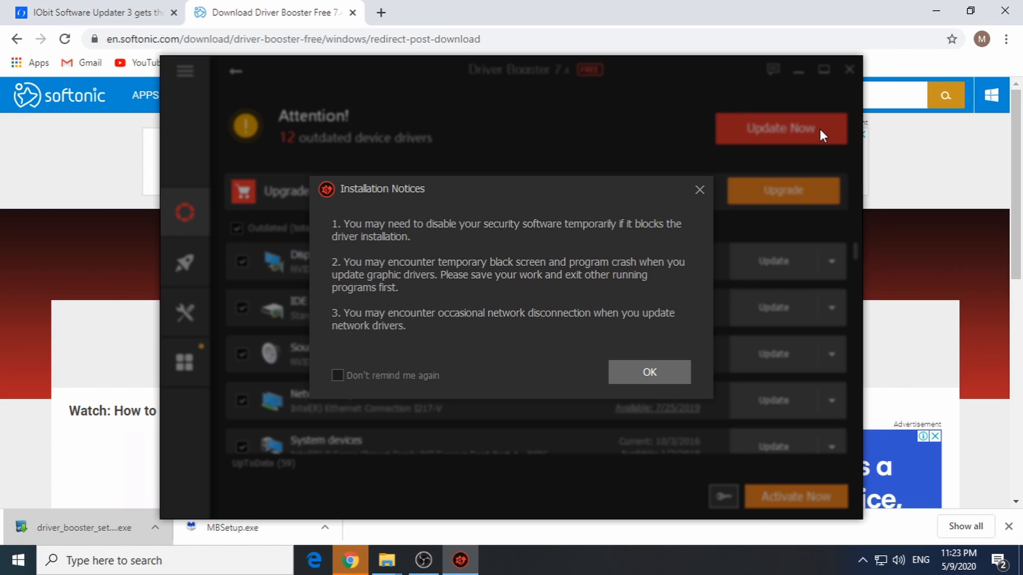
pyautogui.click(650, 373)
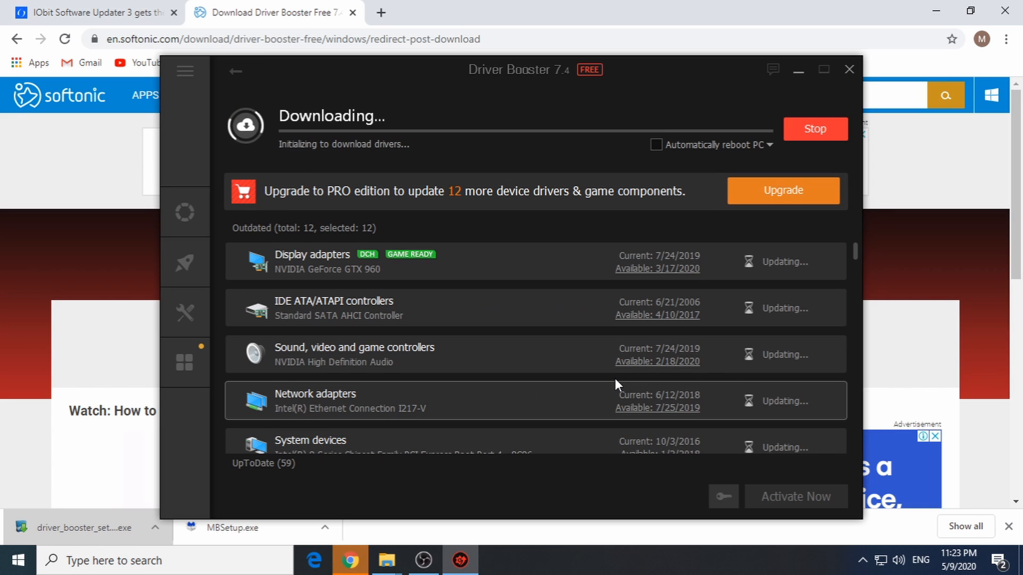
pyautogui.moveTo(621, 158)
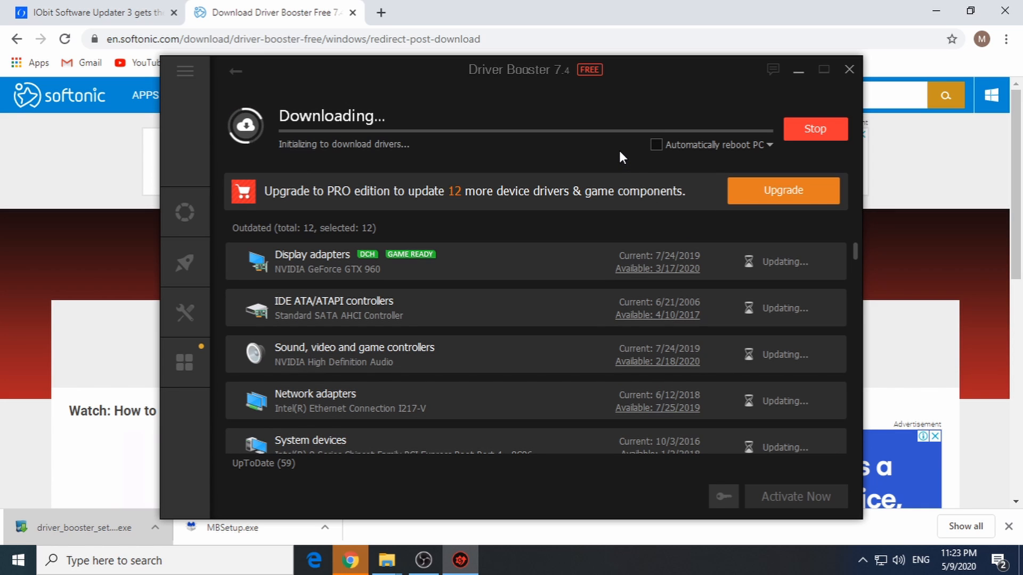
pyautogui.moveTo(525, 154)
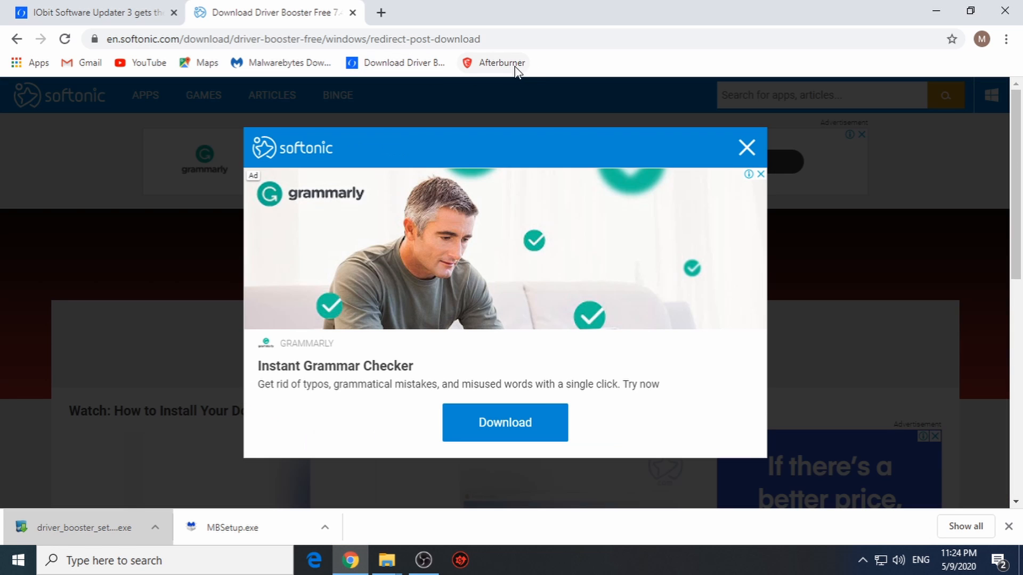
pyautogui.moveTo(496, 68)
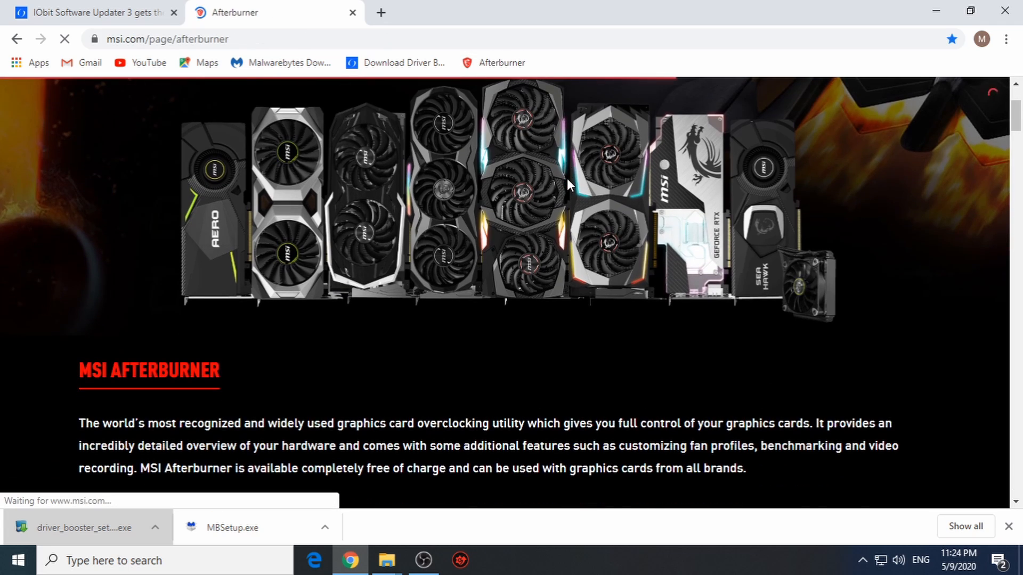
# Download the MSI Afterburner setup from the MSI downloads section.
pyautogui.scroll(-3)
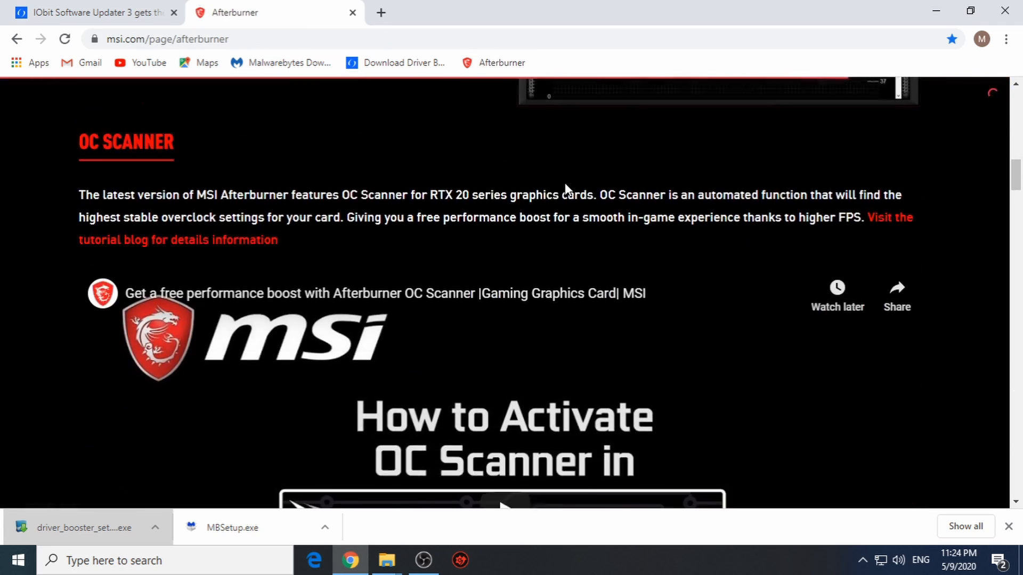
pyautogui.scroll(-3)
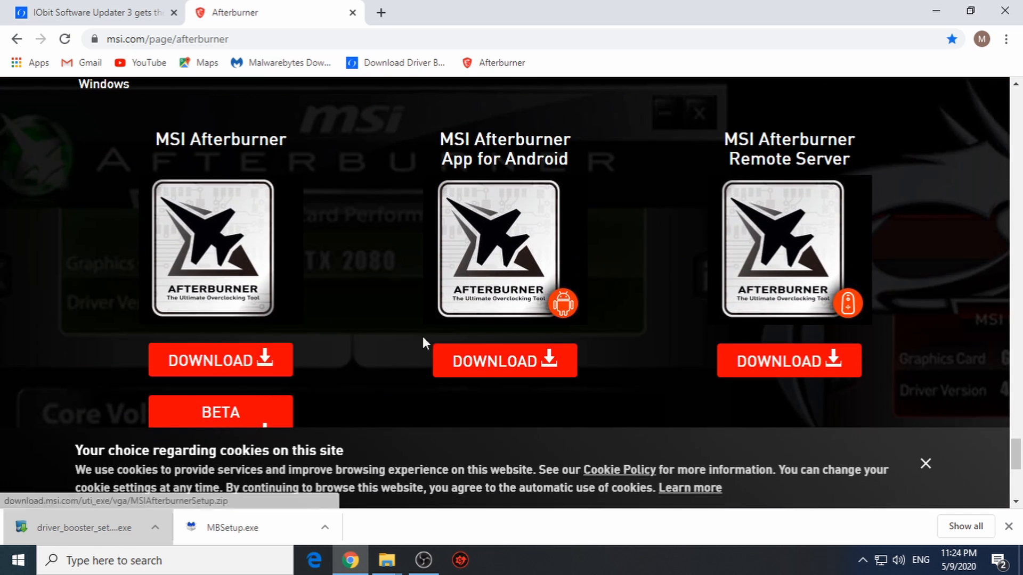
pyautogui.click(220, 360)
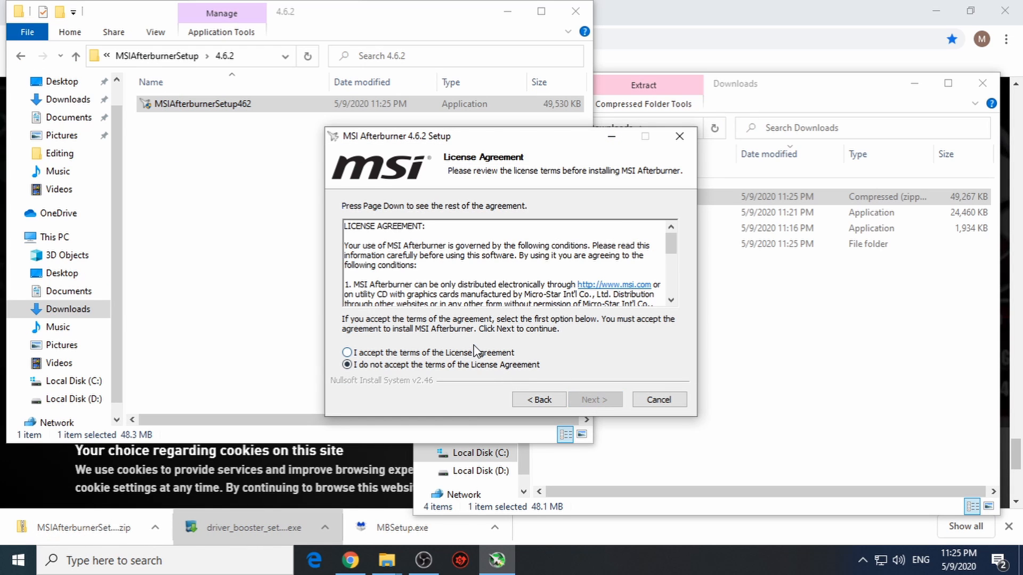
# Accept the Afterburner license and continue with both components selected.
pyautogui.click(594, 399)
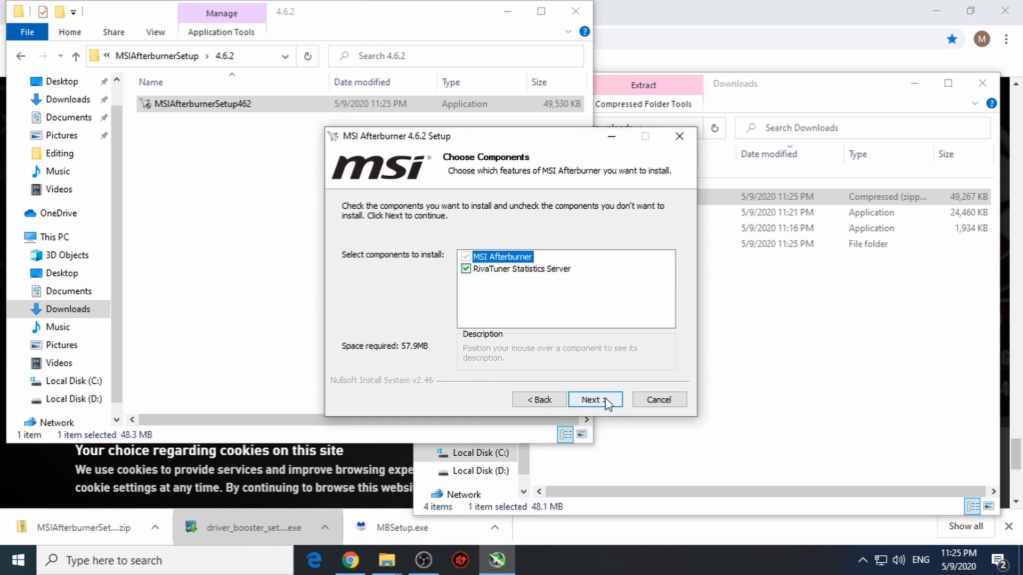
pyautogui.click(595, 399)
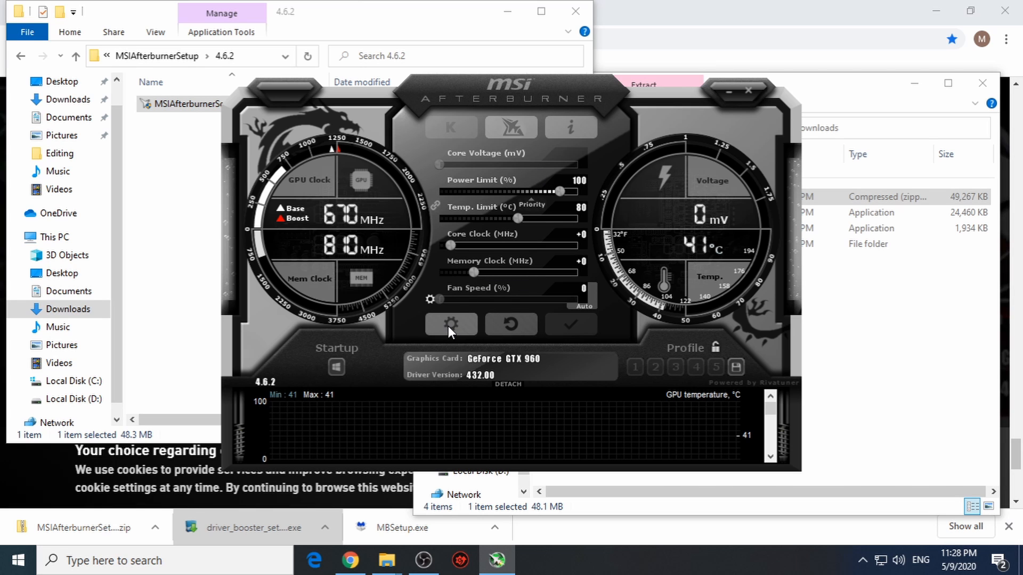
# In Afterburner properties, set F9 as the On-Screen Display toggle hotkey.
pyautogui.click(450, 323)
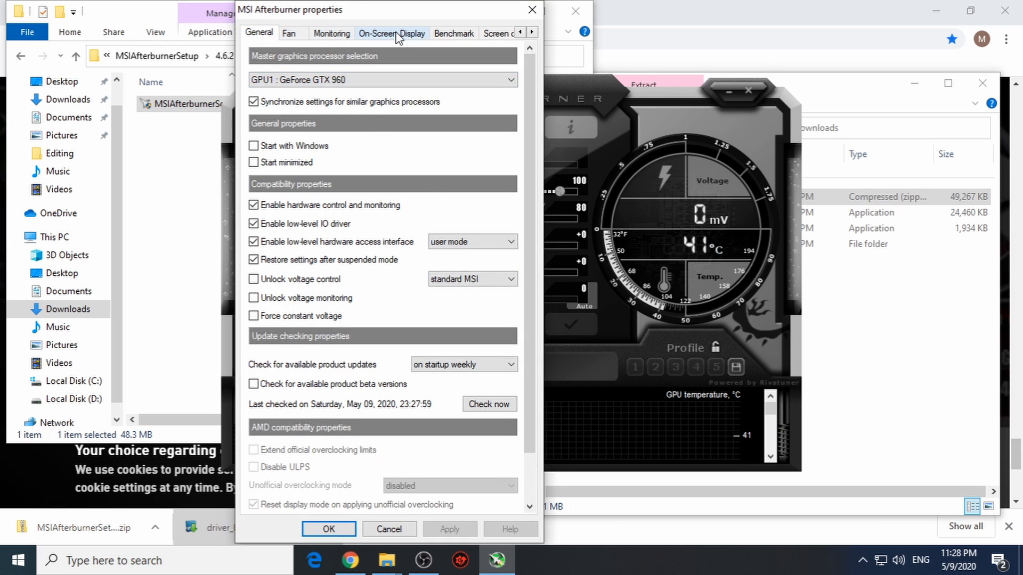
pyautogui.click(392, 33)
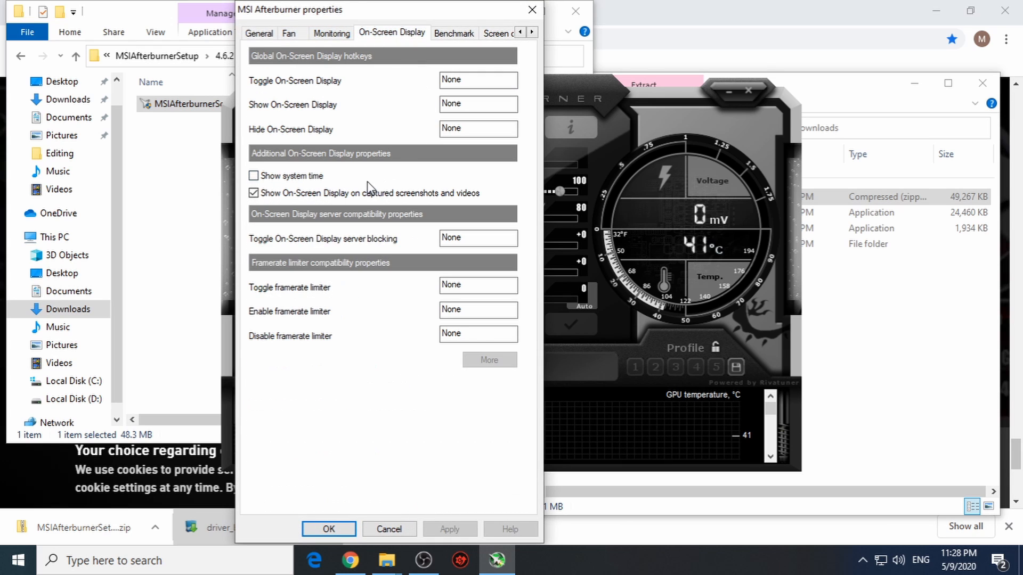
pyautogui.click(332, 33)
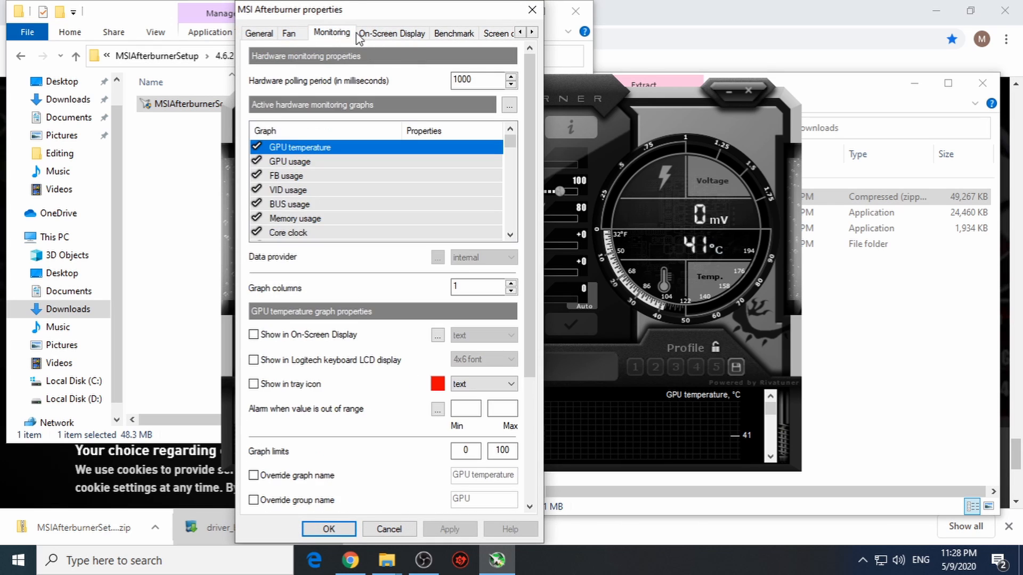
pyautogui.click(391, 33)
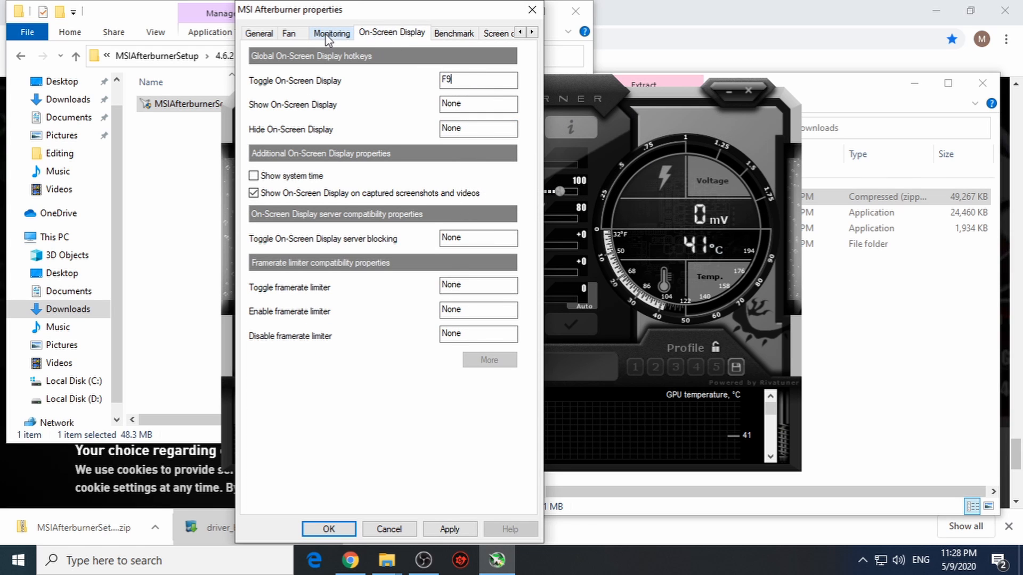
# In Monitoring, show GPU temperature and CPU1 usage in the on-screen display.
pyautogui.click(331, 32)
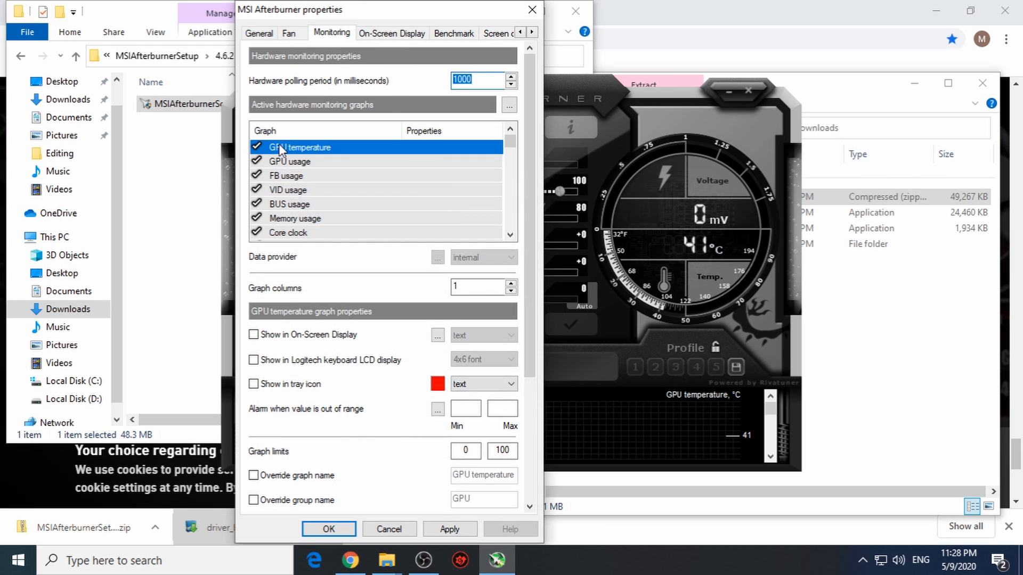
pyautogui.moveTo(335, 343)
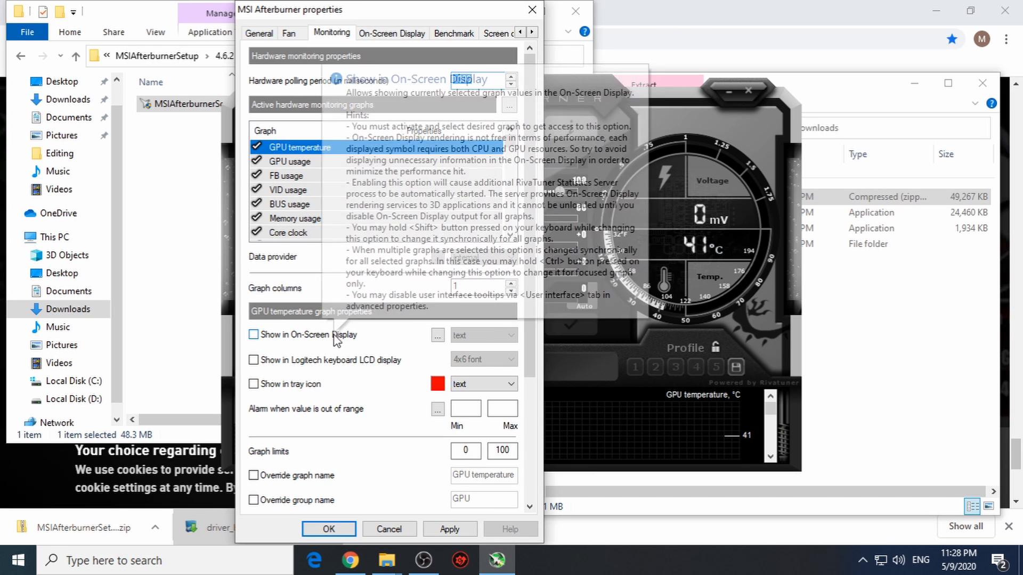
pyautogui.click(299, 161)
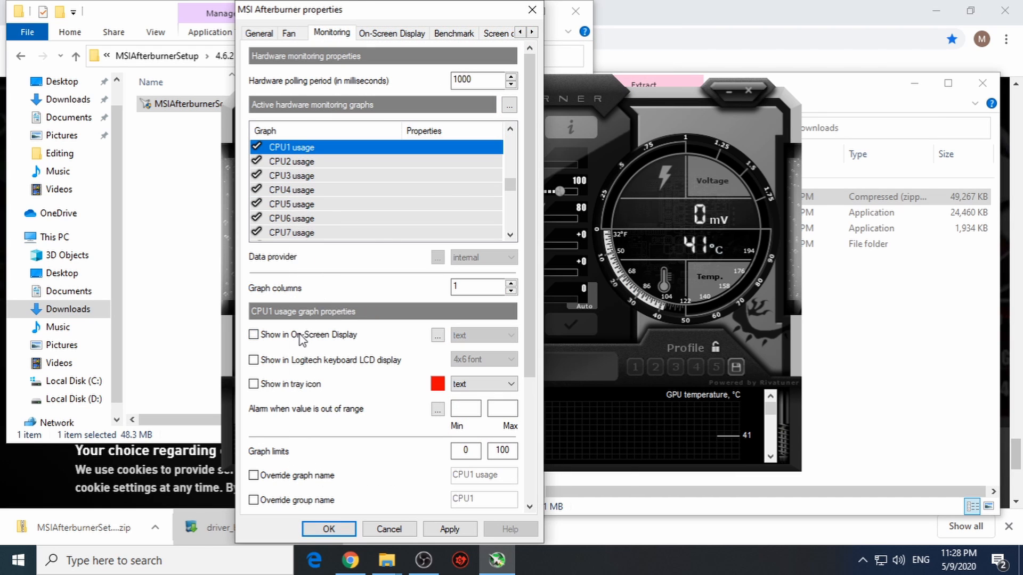
pyautogui.click(254, 335)
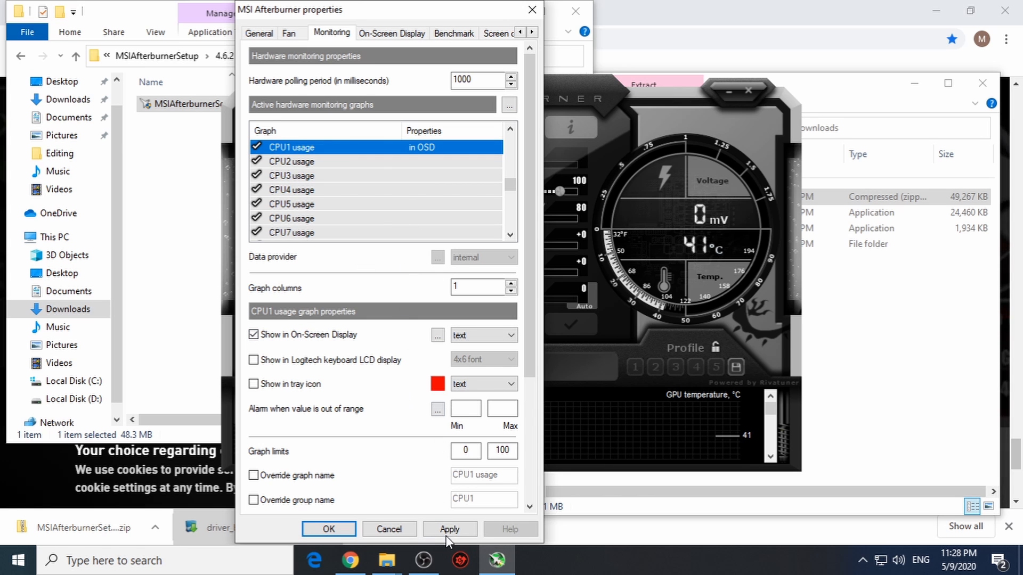